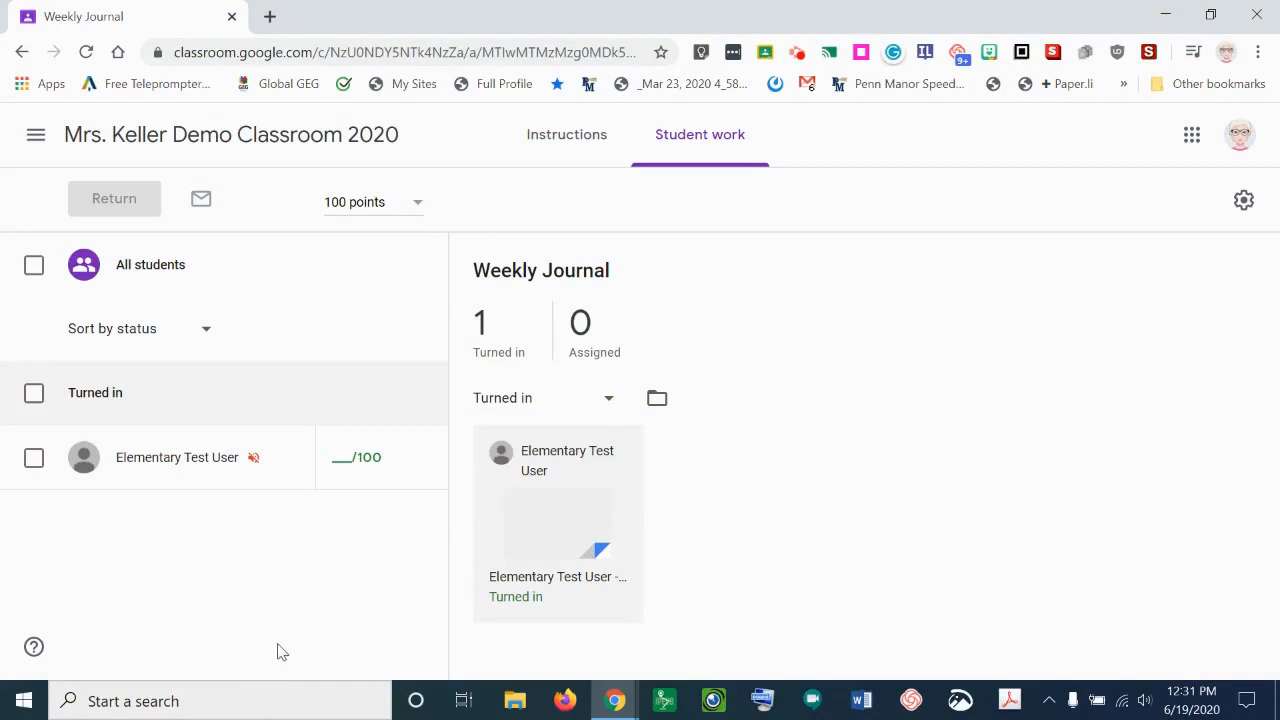
pyautogui.moveTo(310, 604)
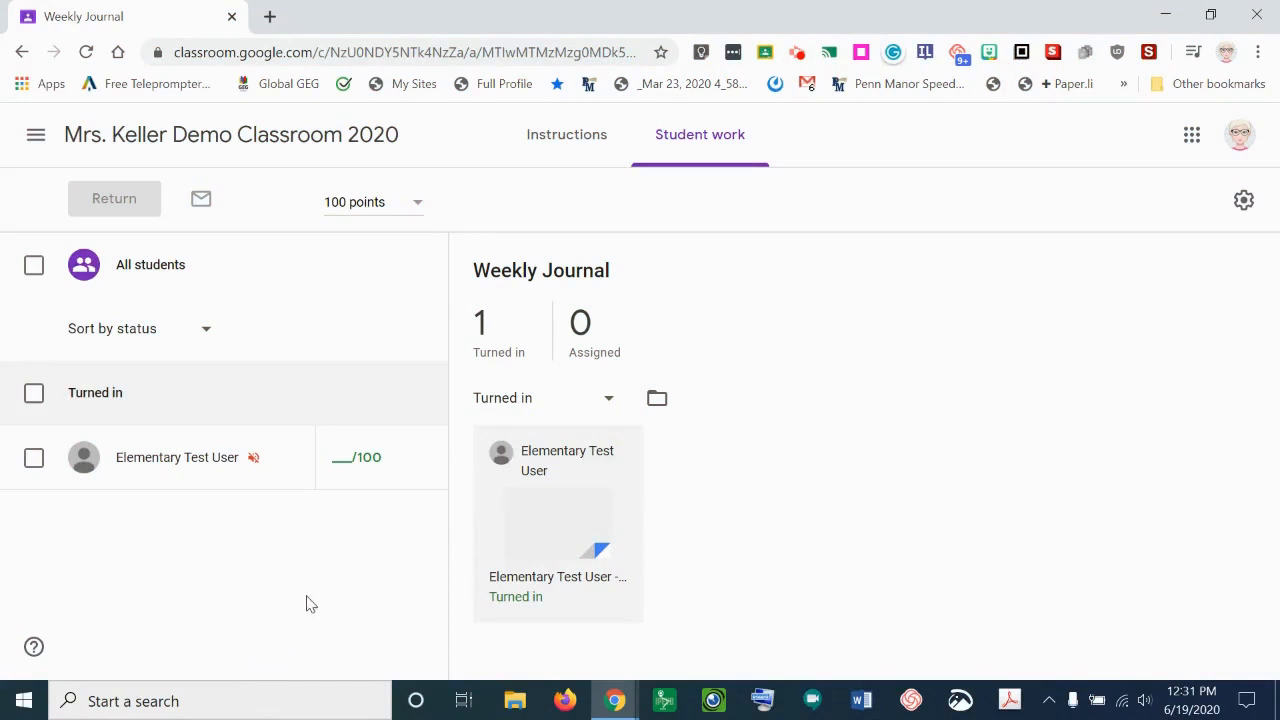
pyautogui.moveTo(532, 496)
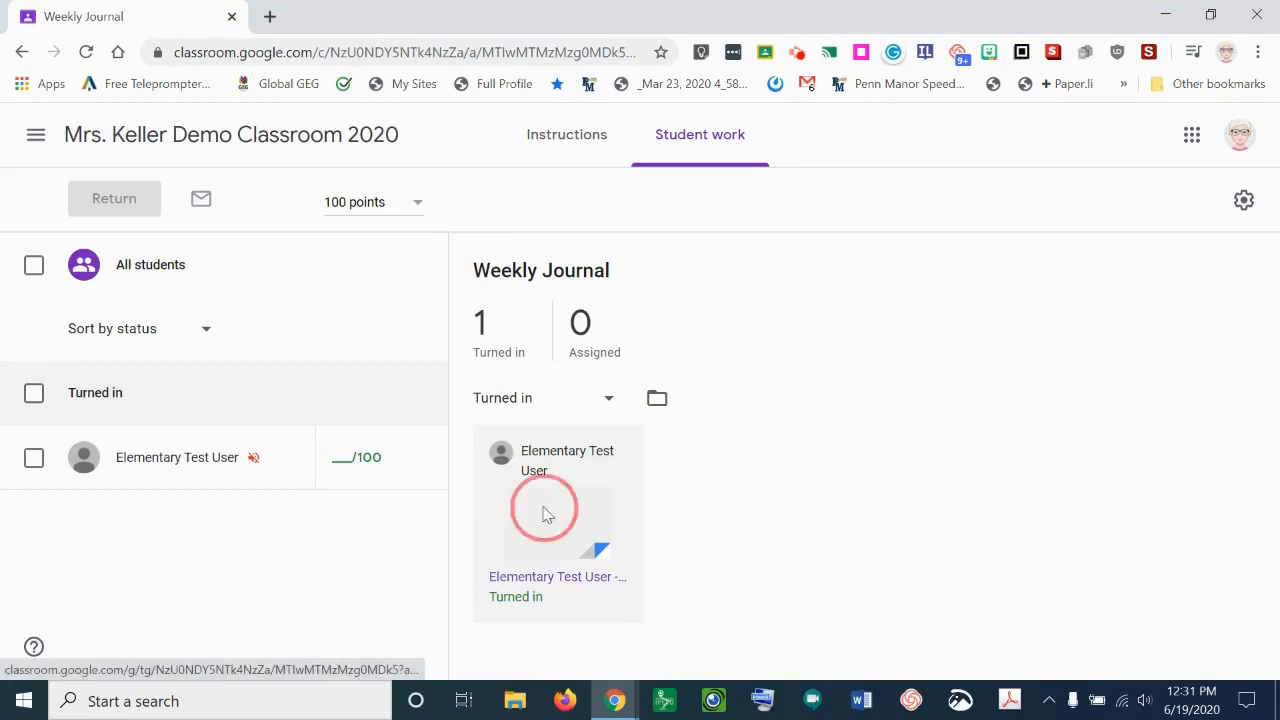
# - Open the student's turned-in journal and start a comment anchored to the words 'weekly journal'
pyautogui.click(544, 508)
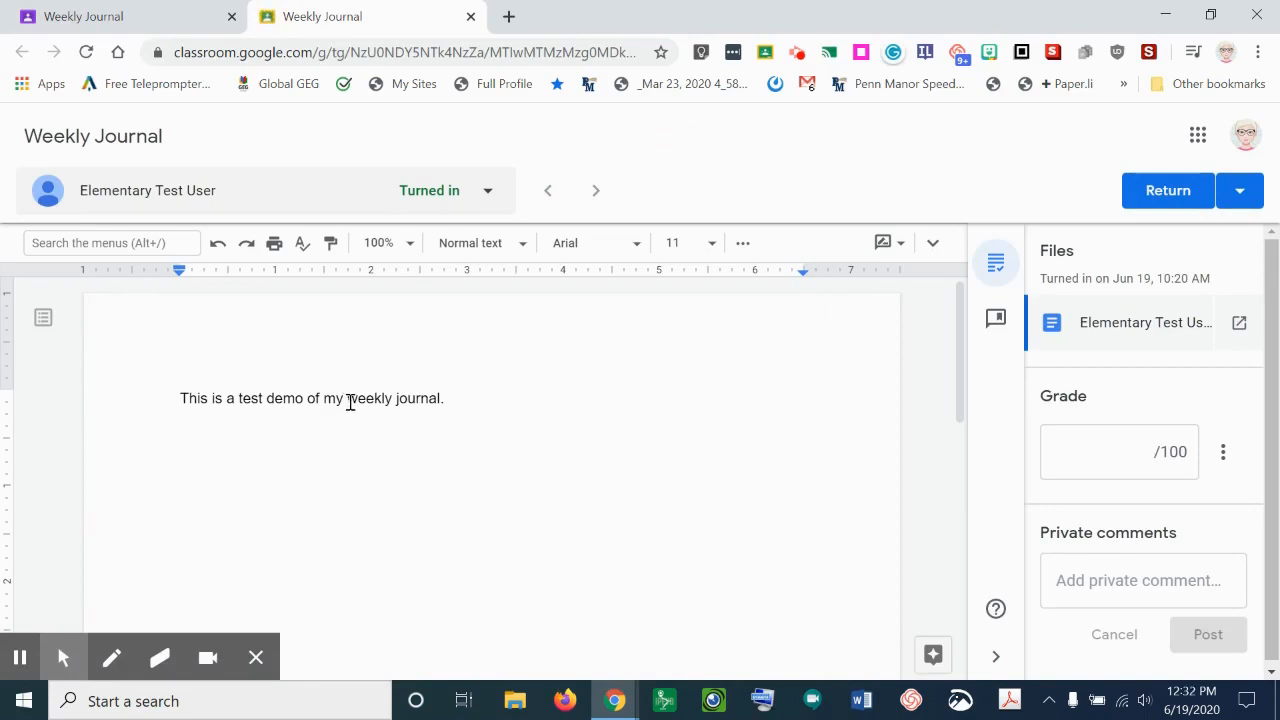
pyautogui.moveTo(348, 398); pyautogui.dragTo(442, 398)
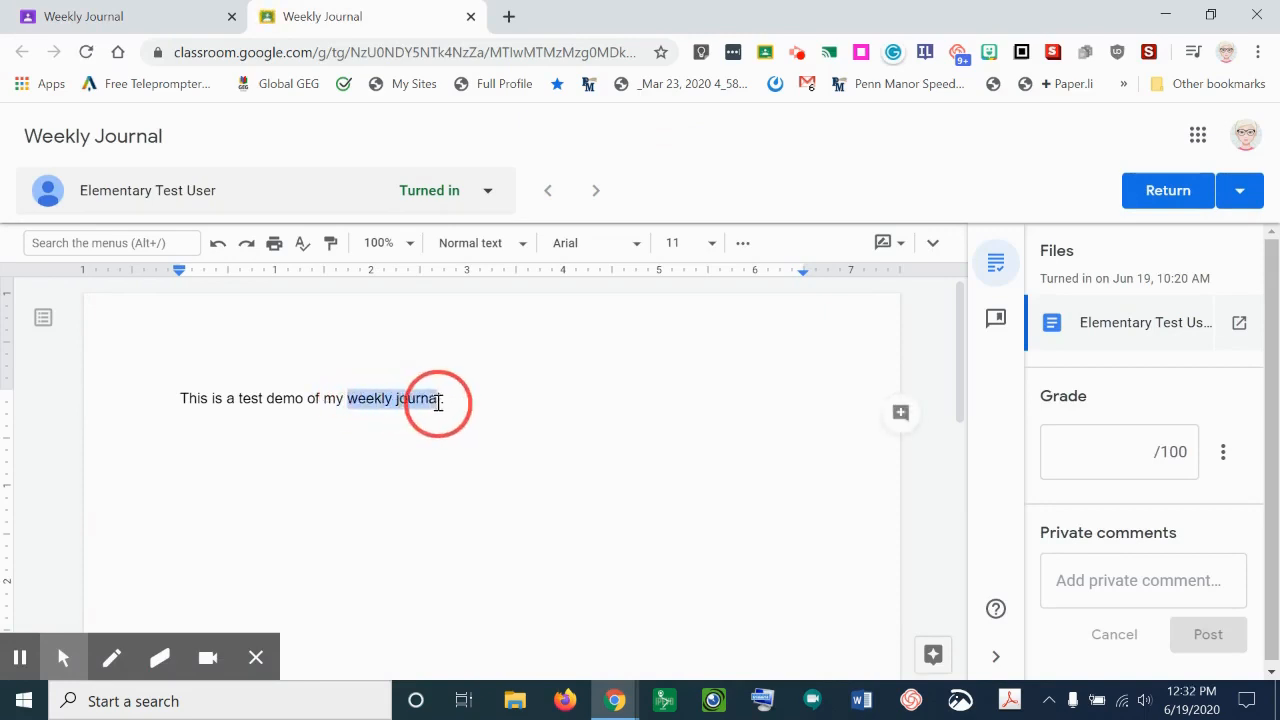
pyautogui.moveTo(900, 412)
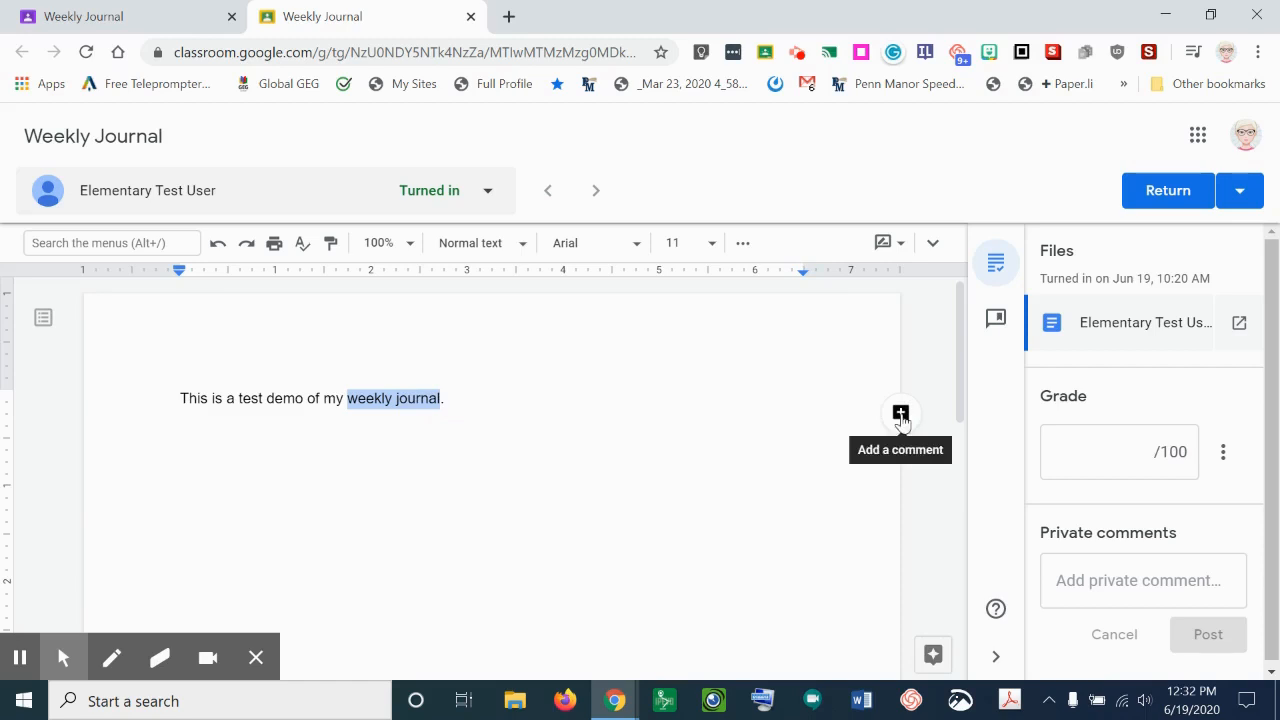
pyautogui.click(898, 414)
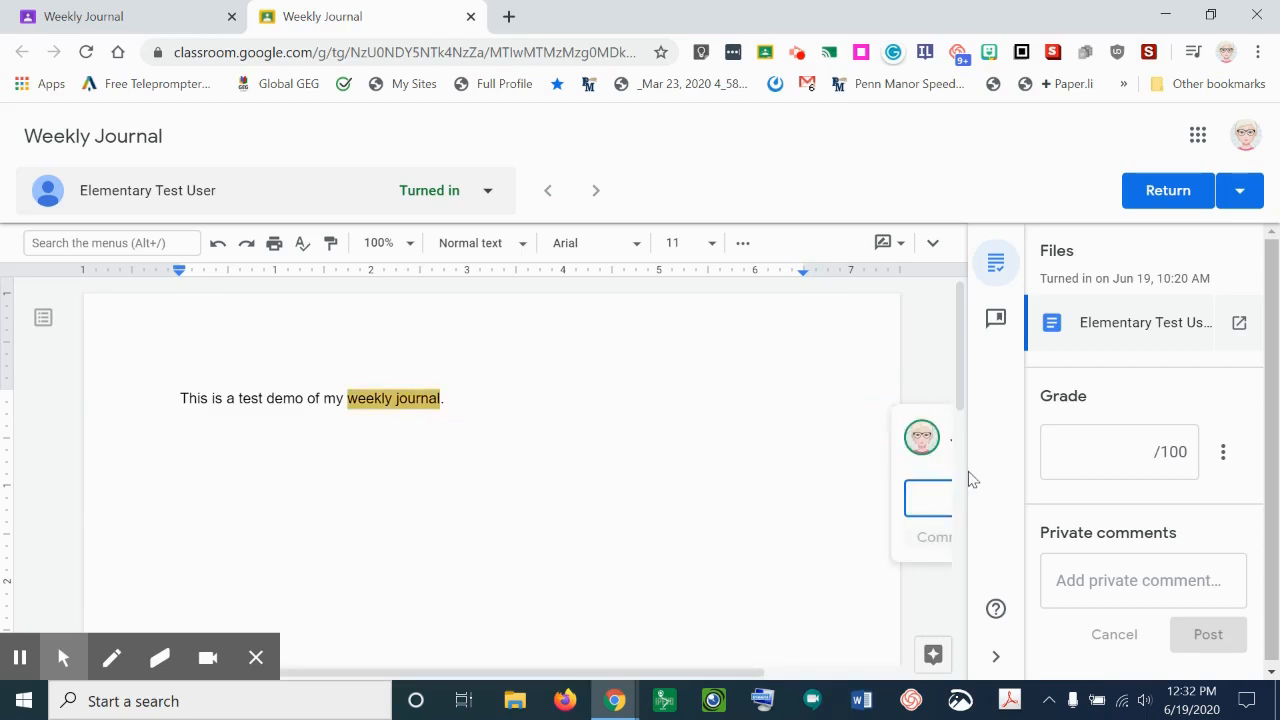
pyautogui.moveTo(748, 658)
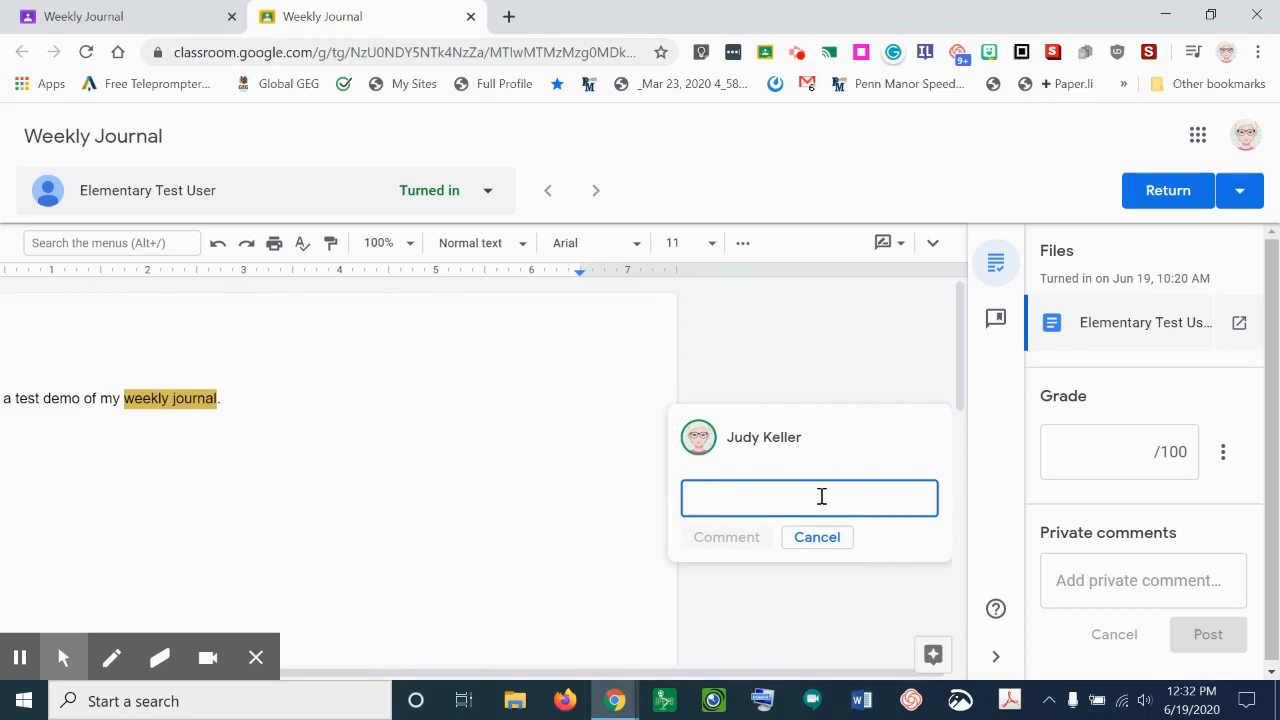
# - Post the comment-bank entry 'You are doing awesome!' on 'weekly journal' via the # shortcut
pyautogui.click(810, 496)
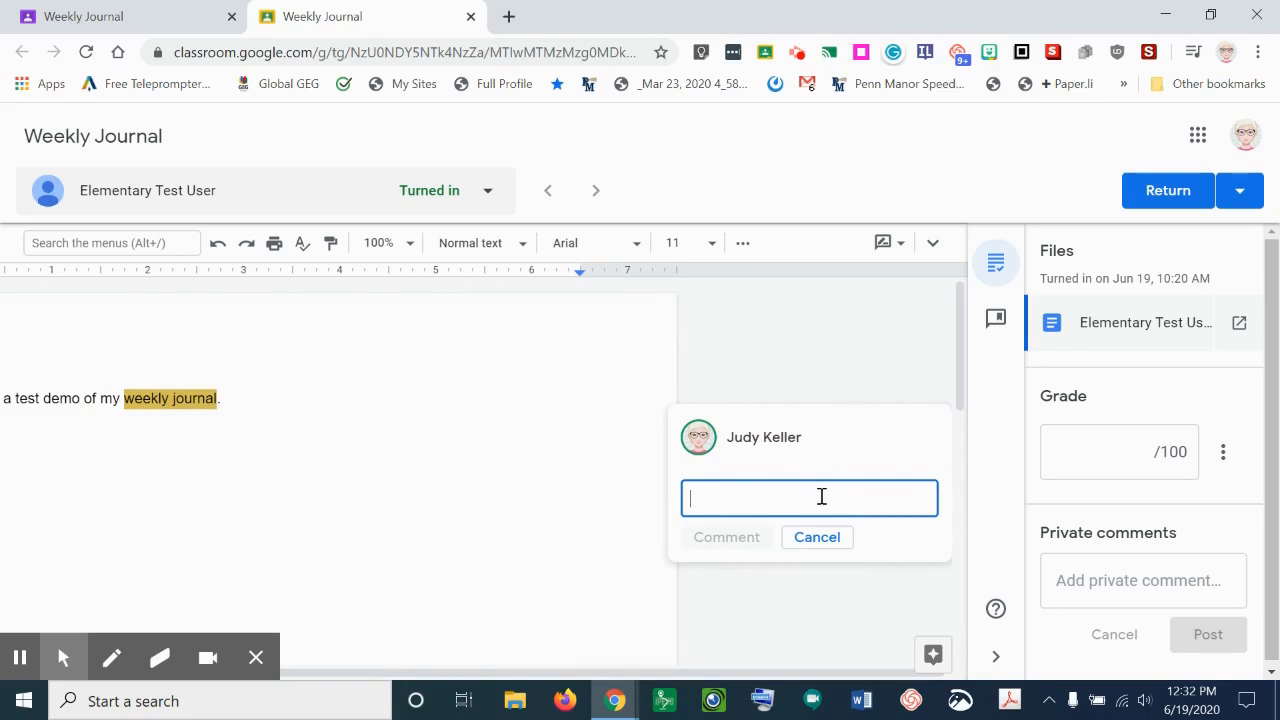
pyautogui.write('#')
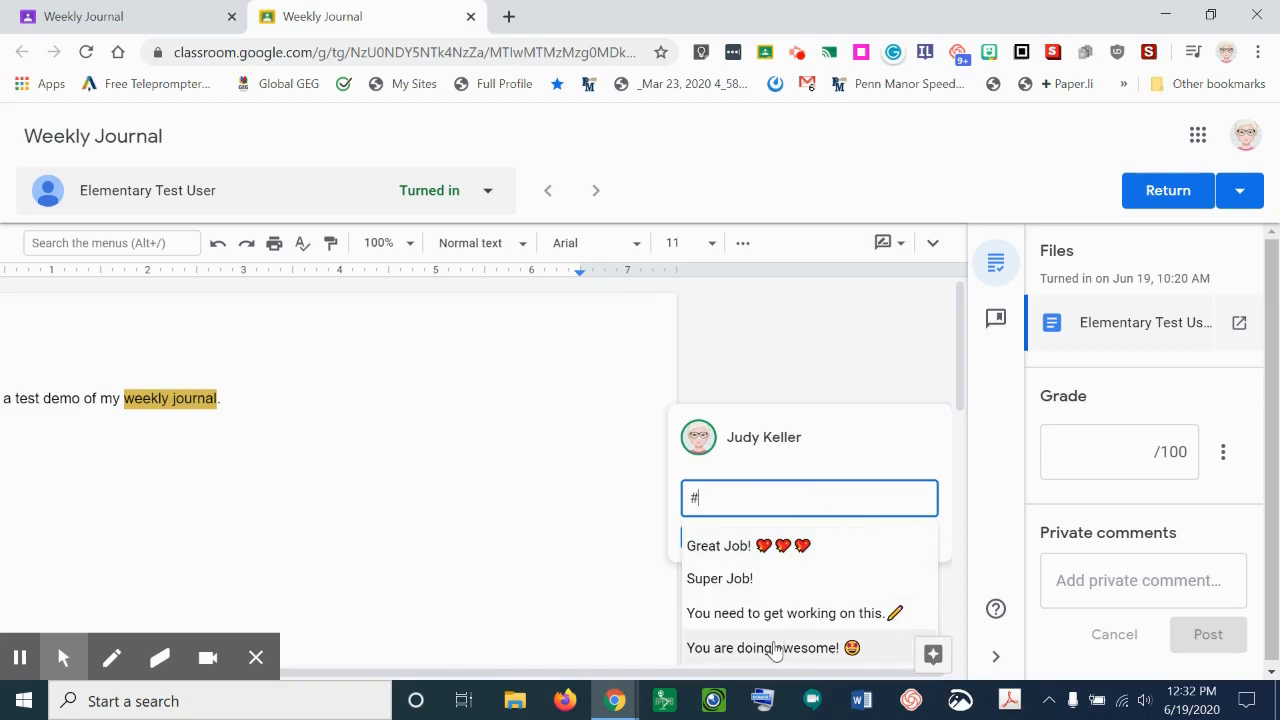
pyautogui.moveTo(776, 656)
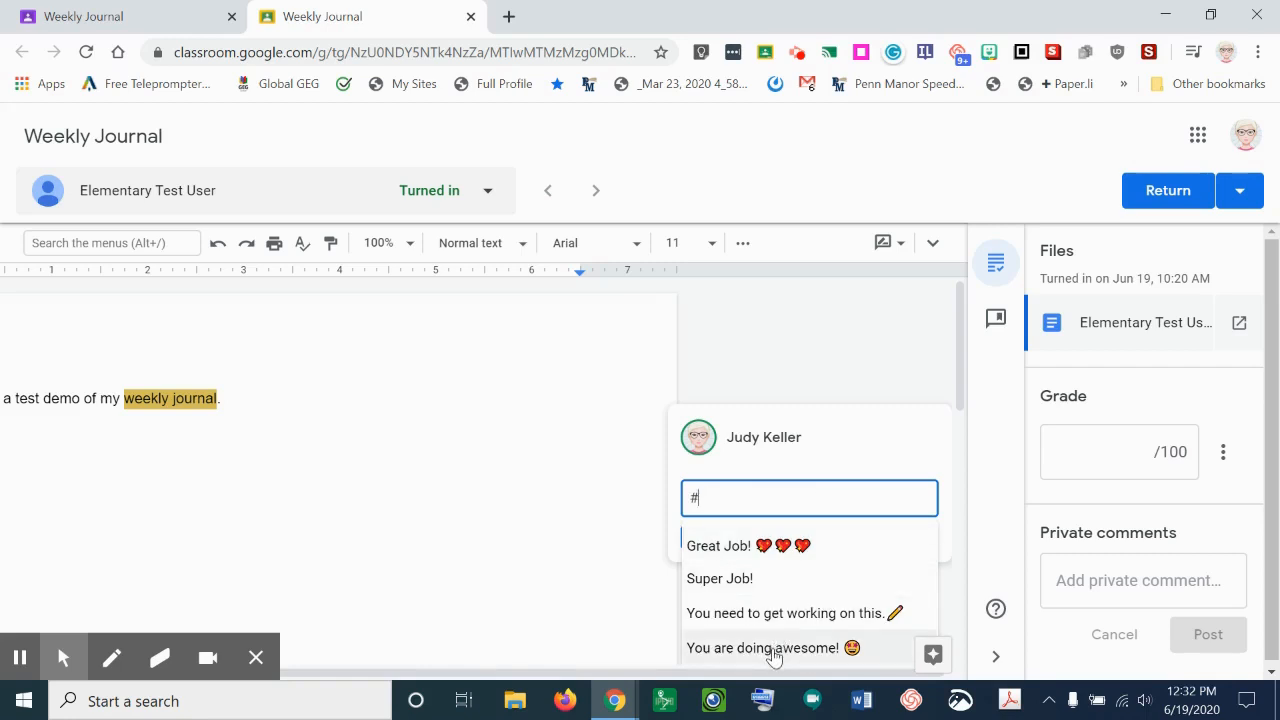
pyautogui.click(764, 648)
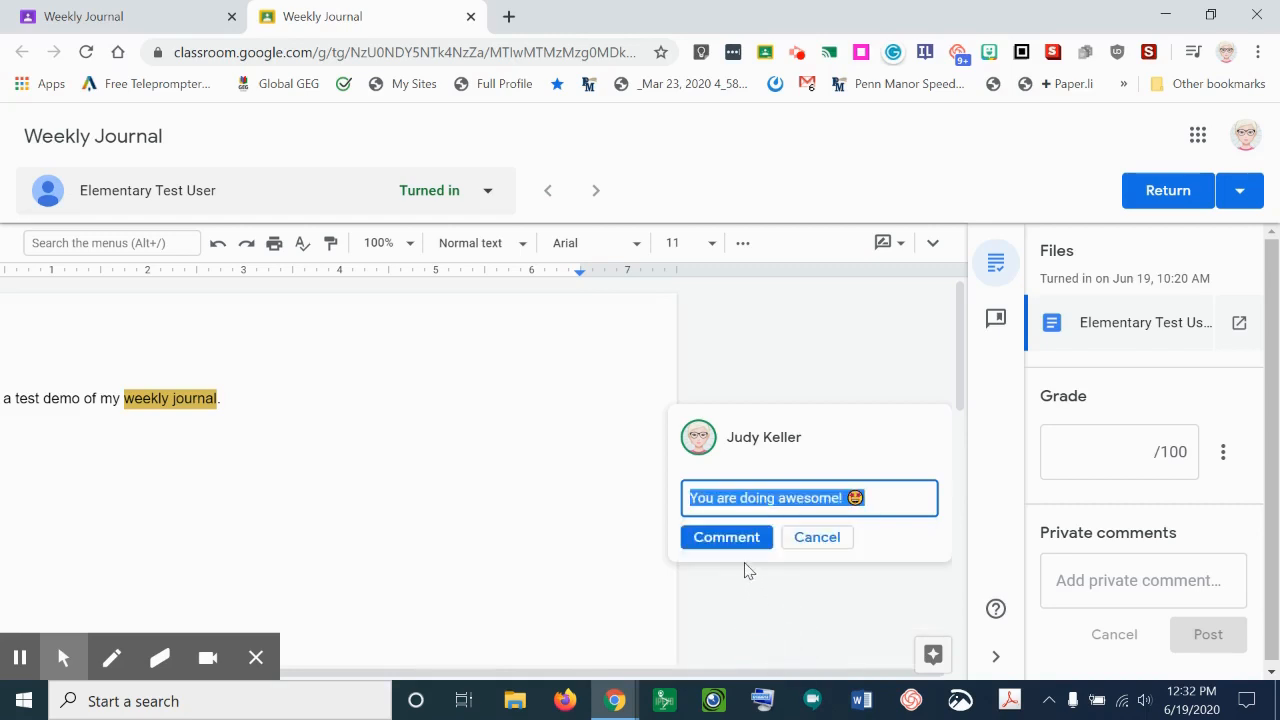
pyautogui.moveTo(726, 536)
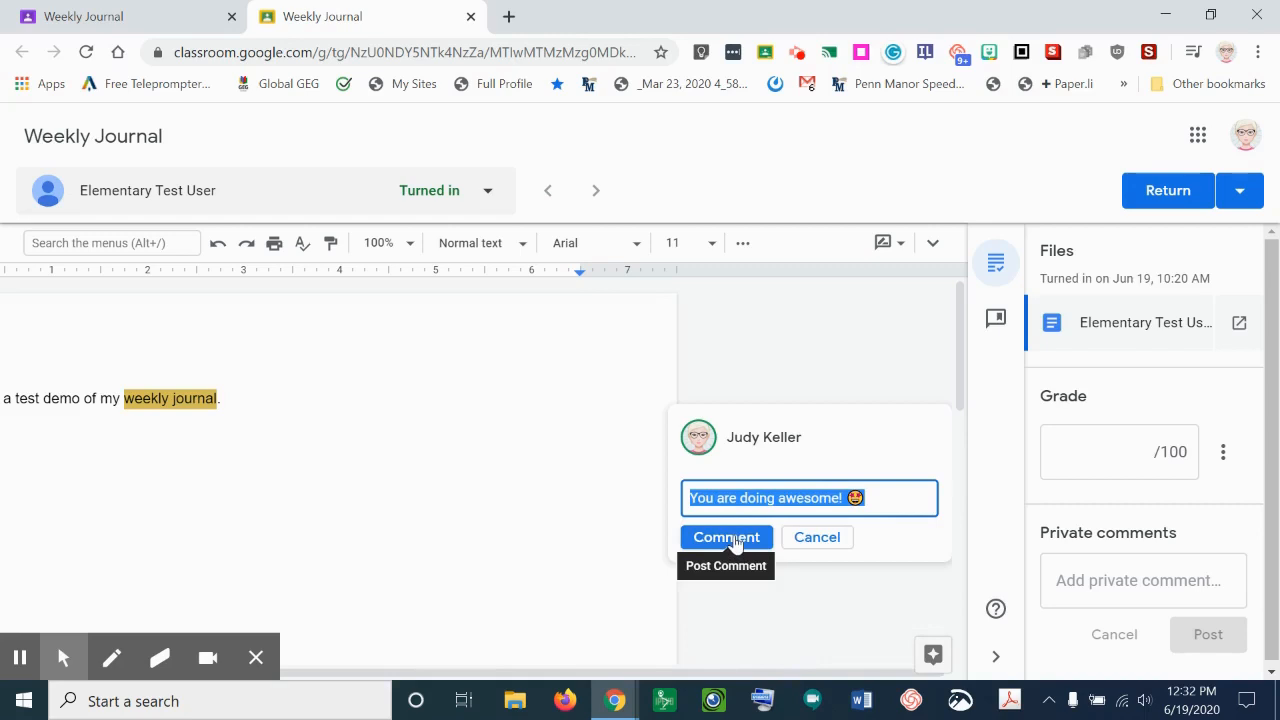
pyautogui.click(724, 536)
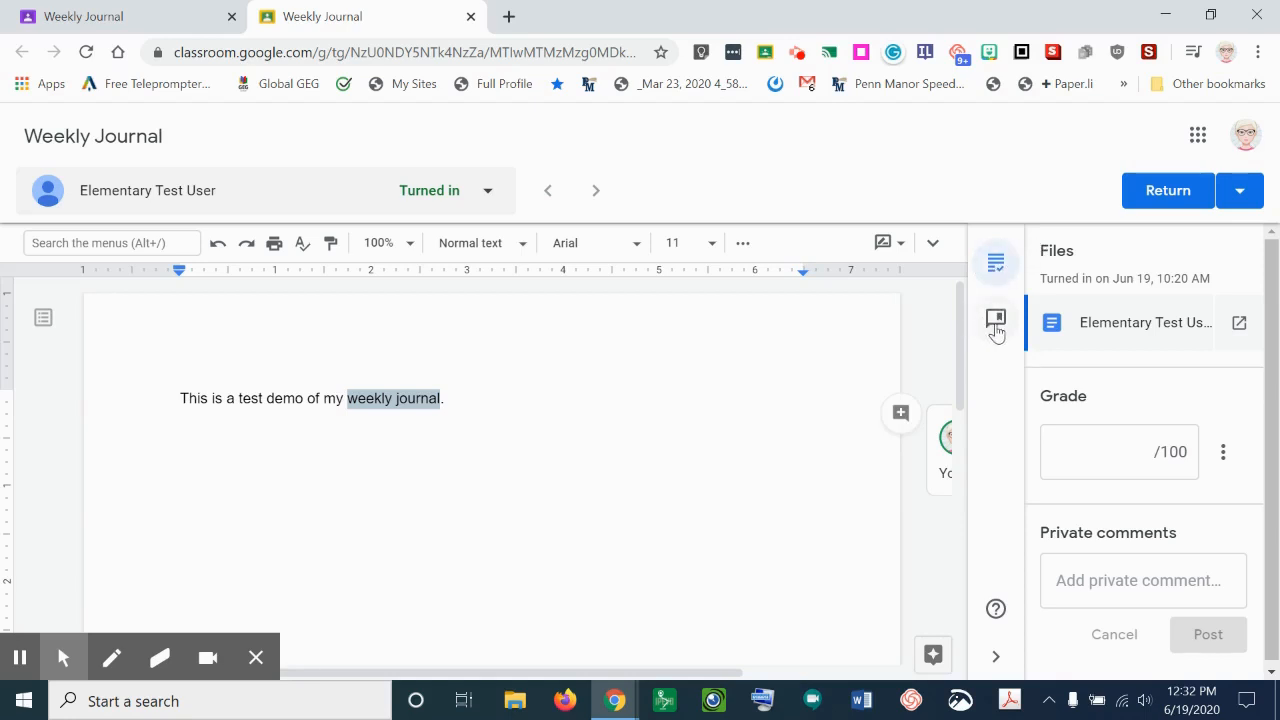
# - Show the comment bank beside the journal, dismissing the Add to bank dialog
pyautogui.click(996, 318)
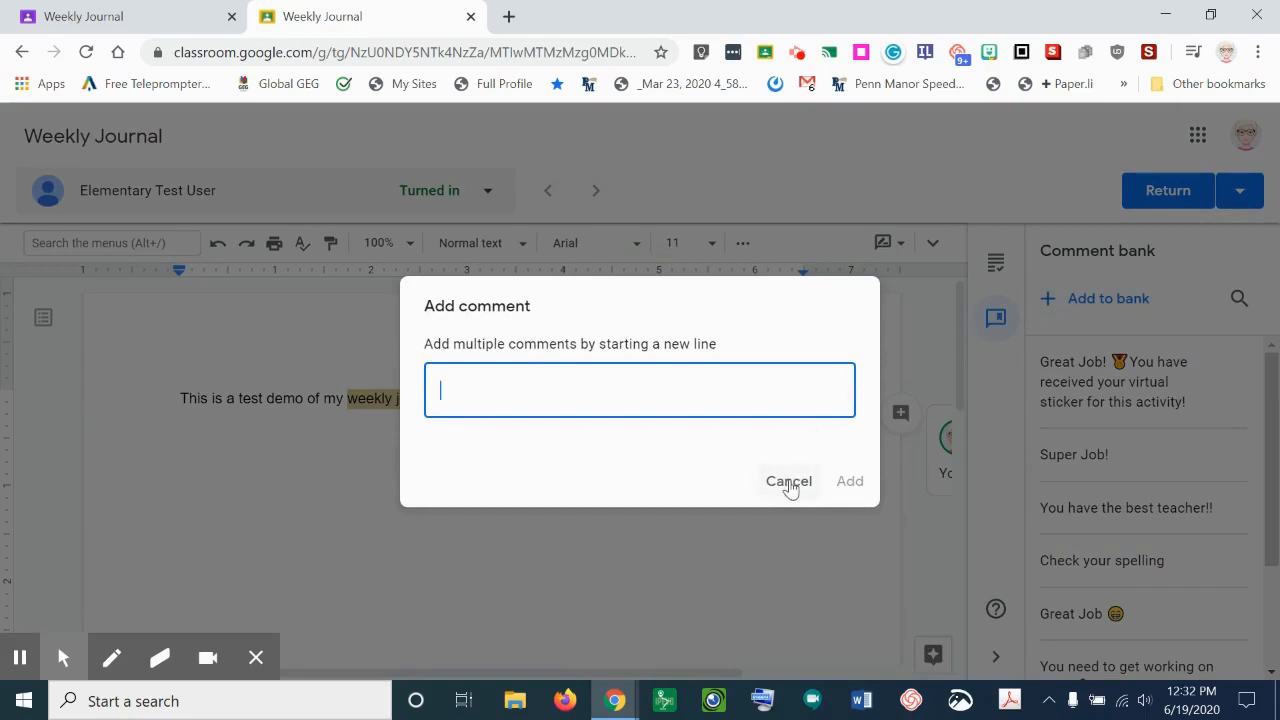
pyautogui.click(788, 480)
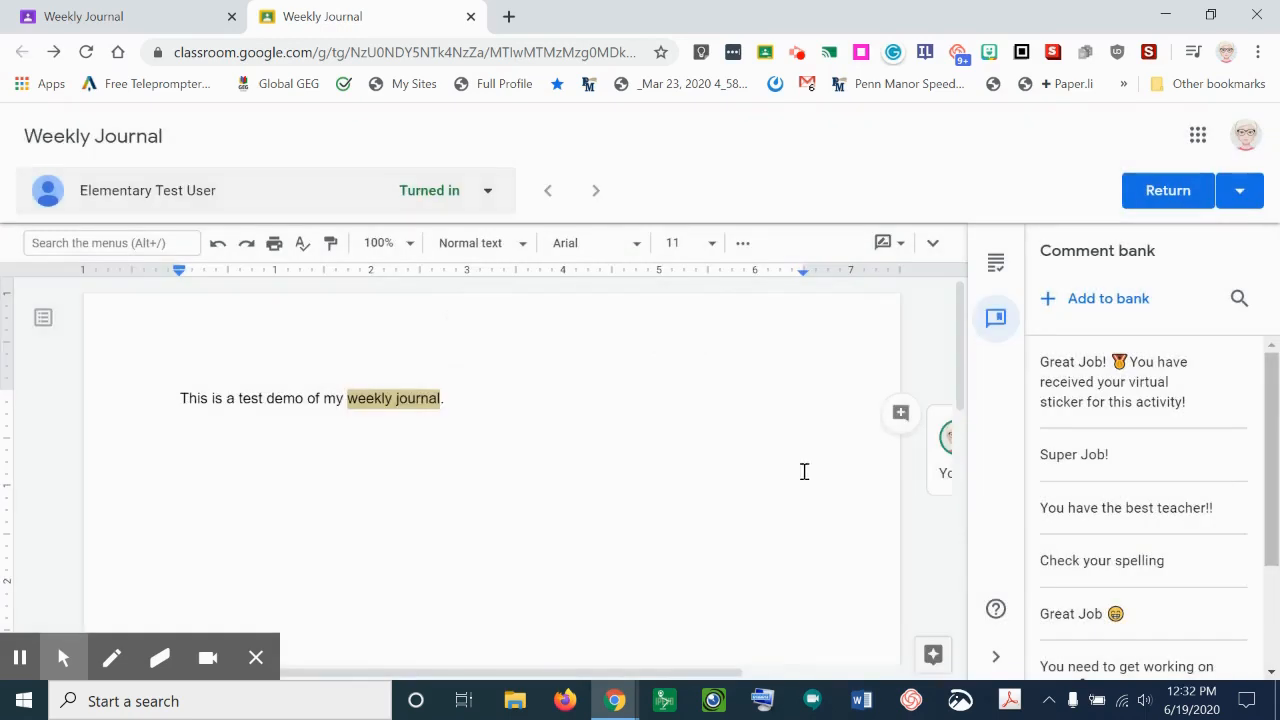
pyautogui.moveTo(944, 332)
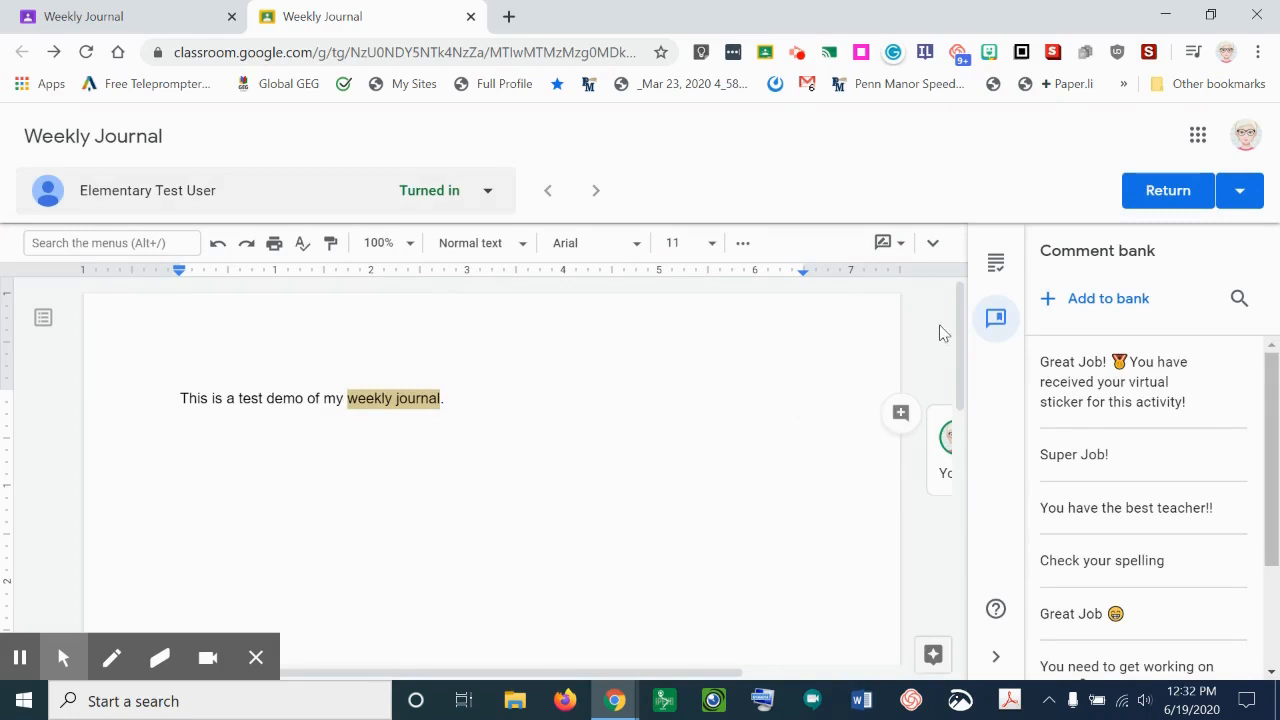
pyautogui.moveTo(740, 406)
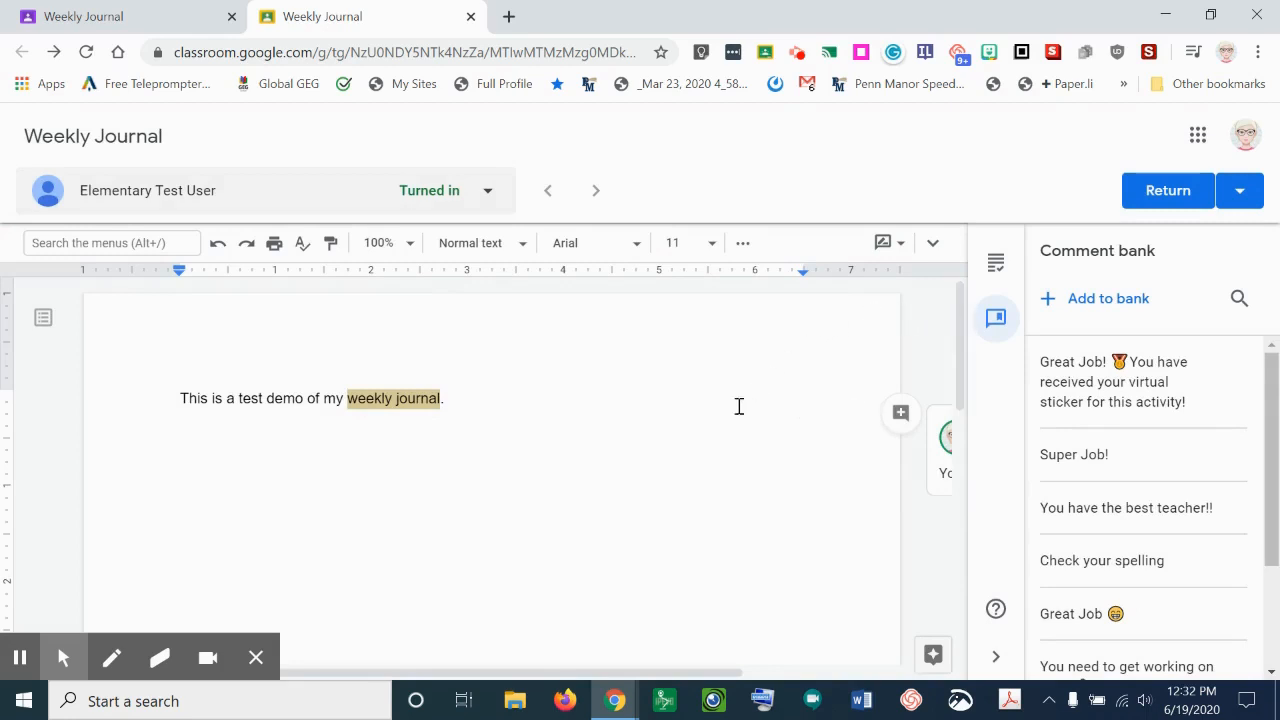
pyautogui.moveTo(728, 510)
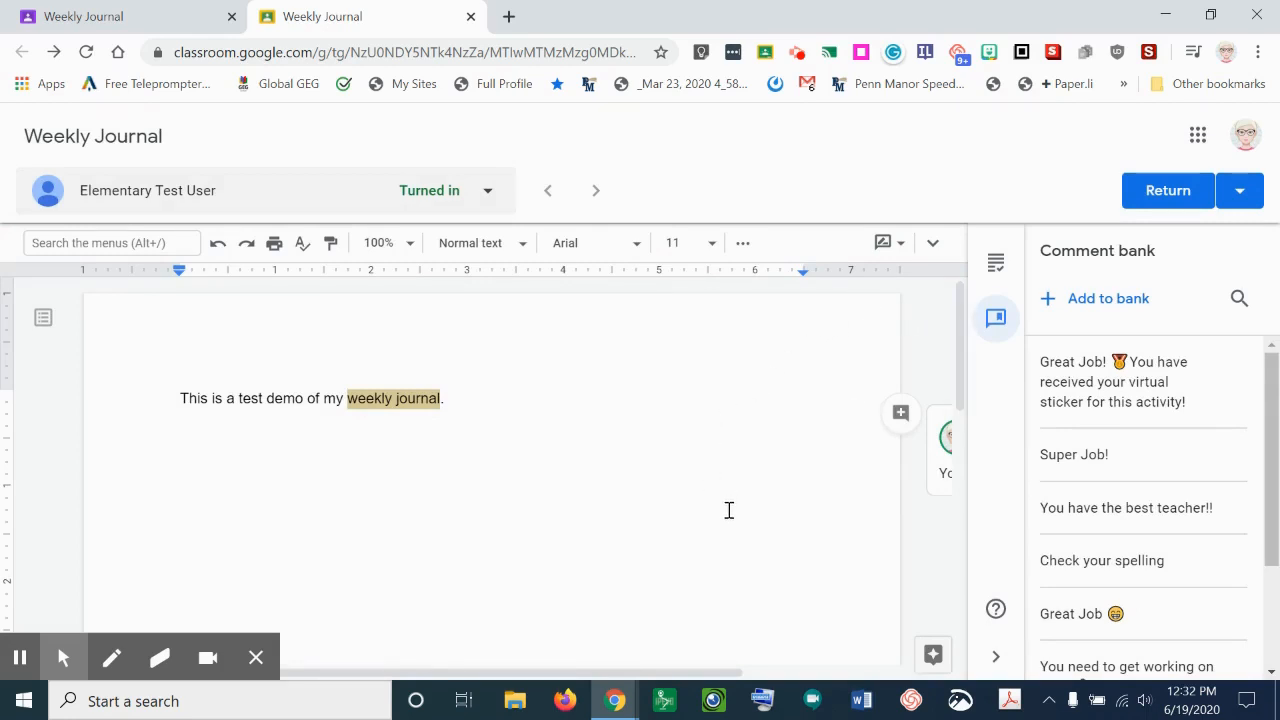
pyautogui.moveTo(730, 516)
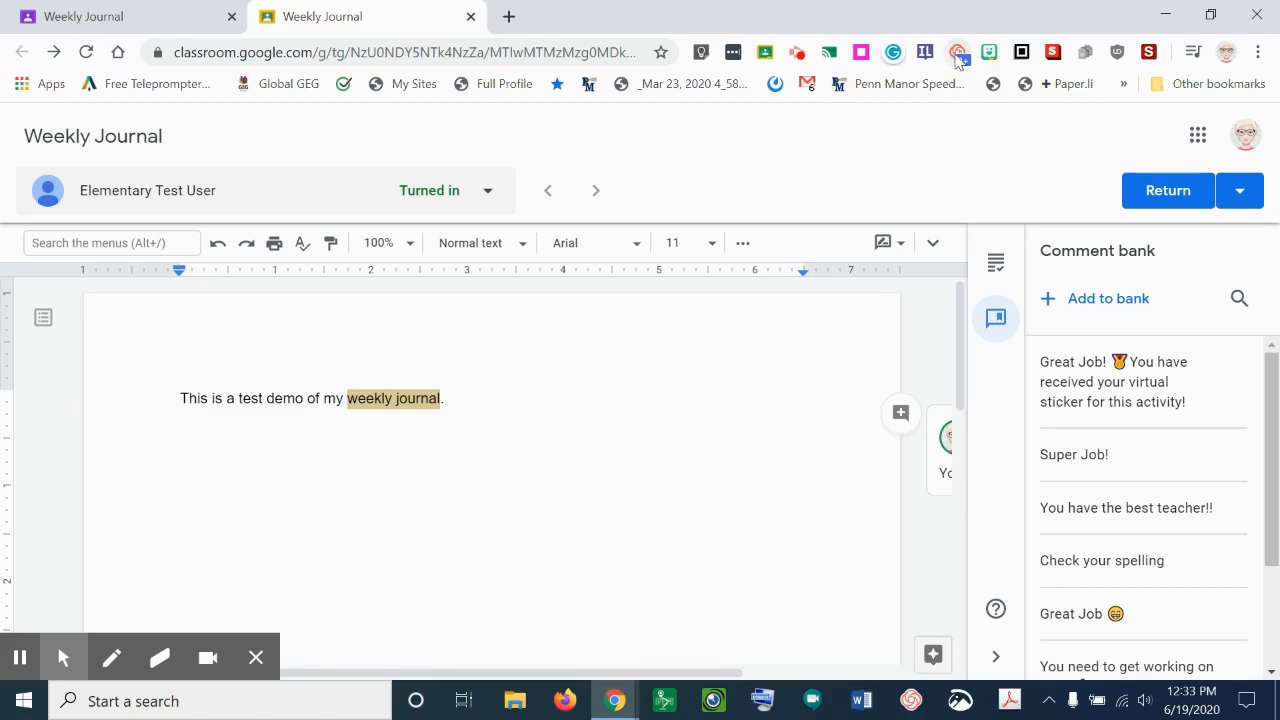
pyautogui.moveTo(956, 52)
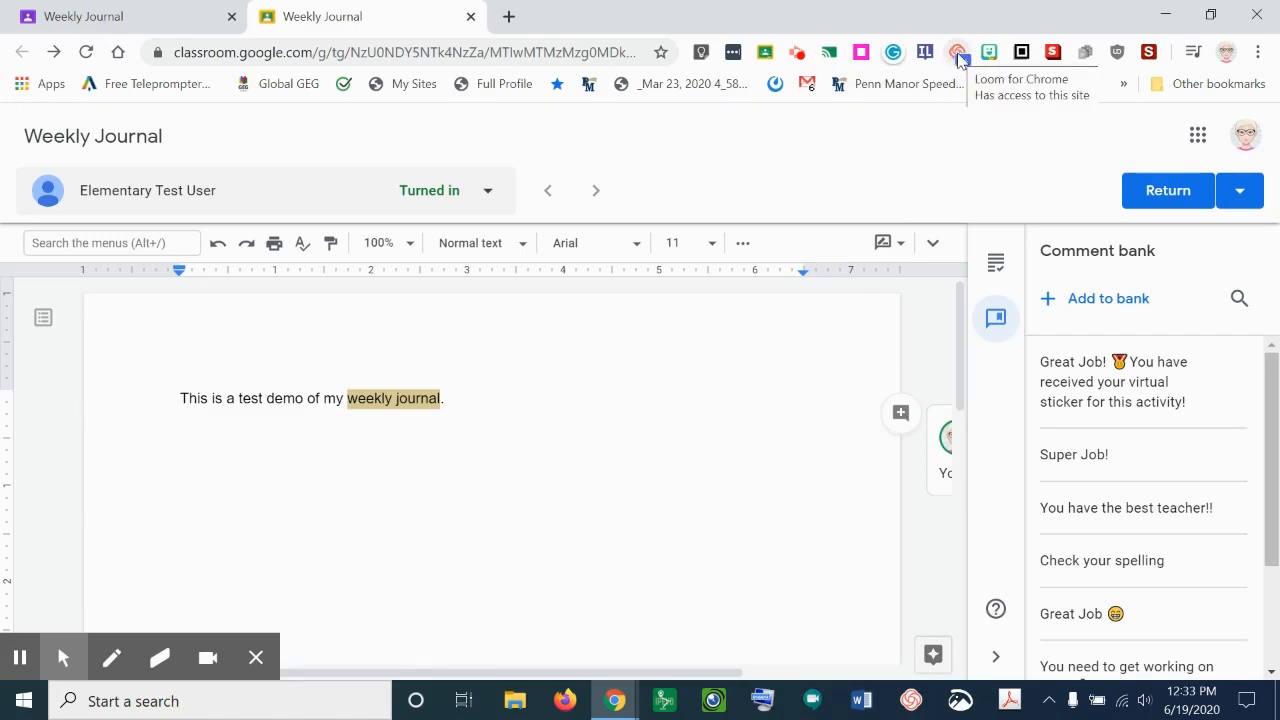
# - Record a camera-only Loom video message titled Weekly Journal and finish it
pyautogui.click(956, 52)
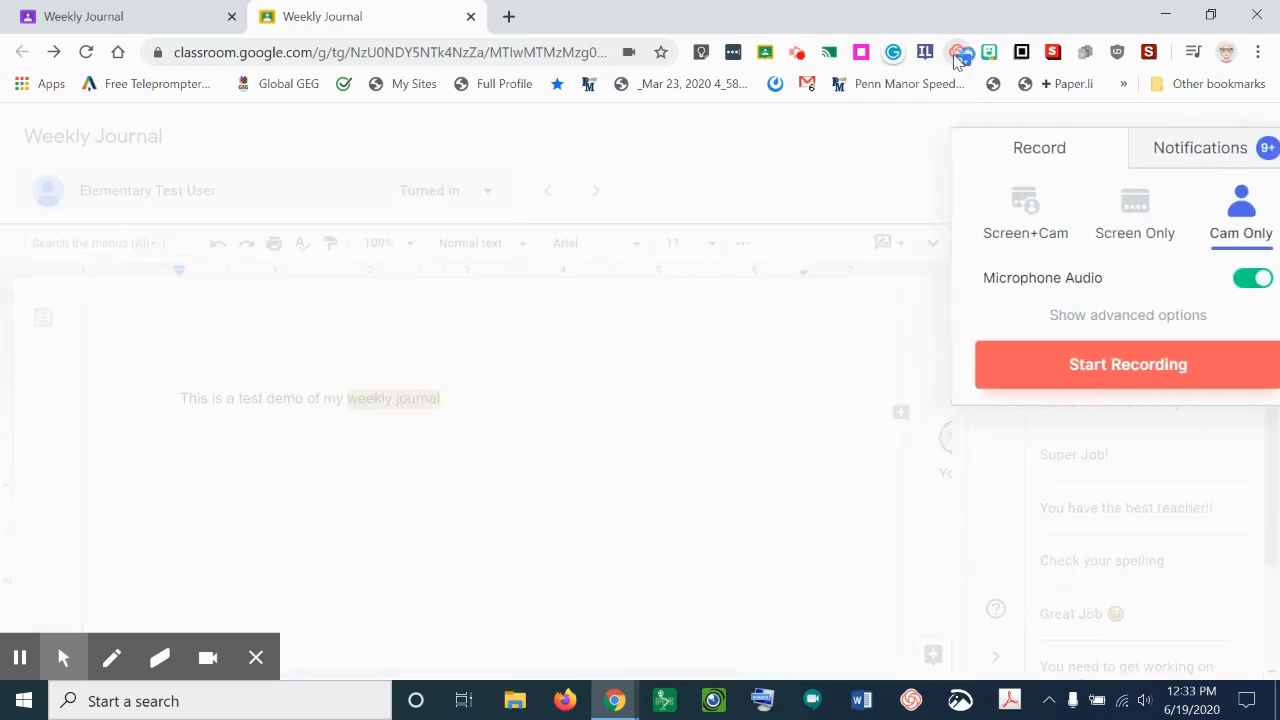
pyautogui.click(1128, 364)
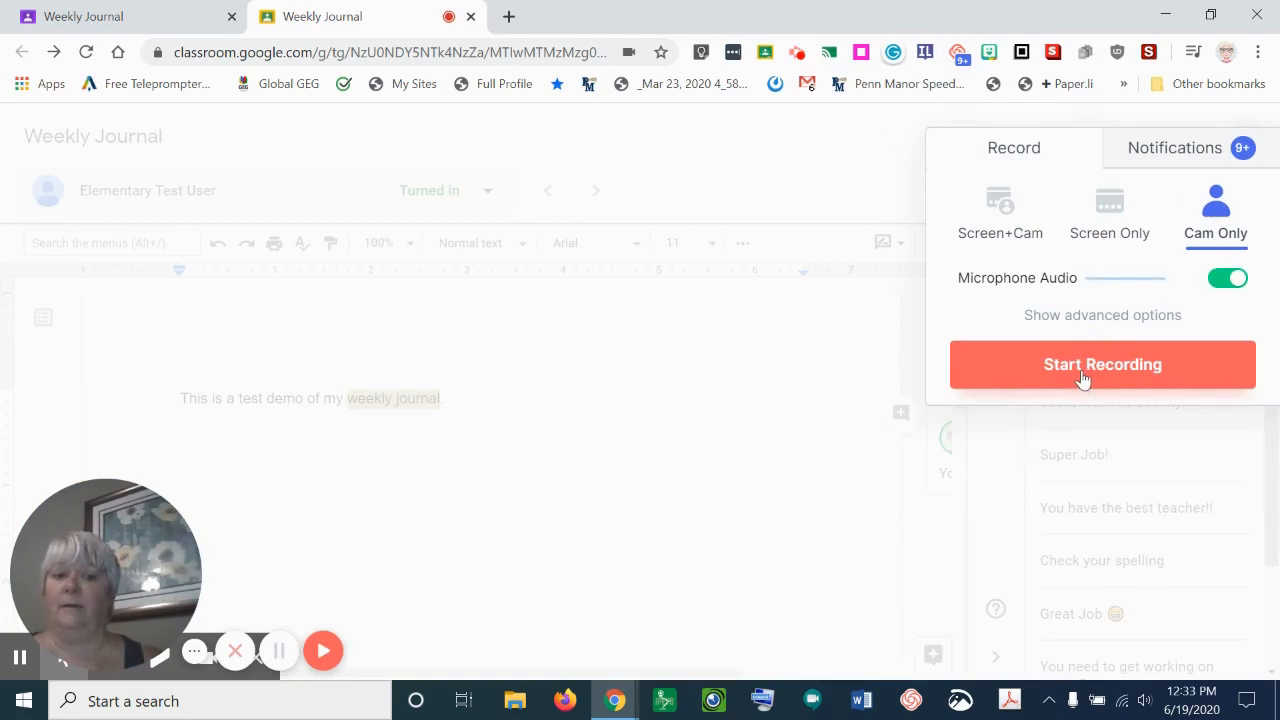
pyautogui.click(1102, 364)
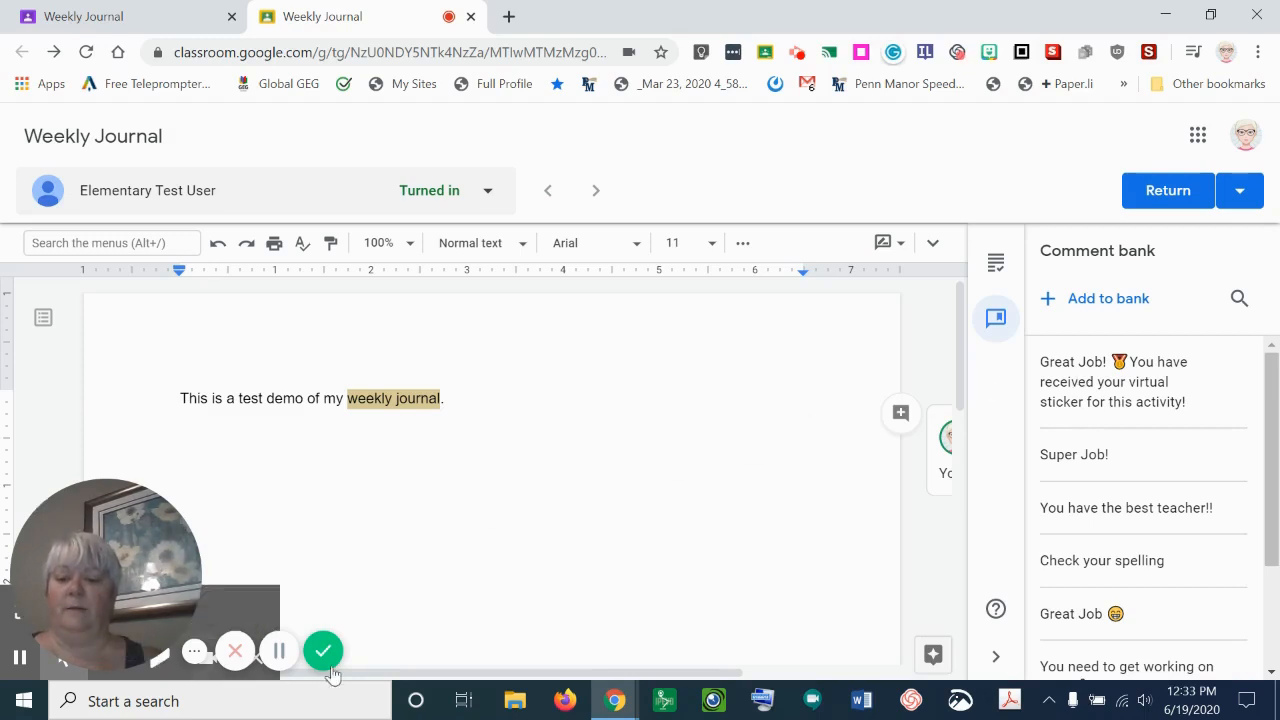
pyautogui.click(324, 652)
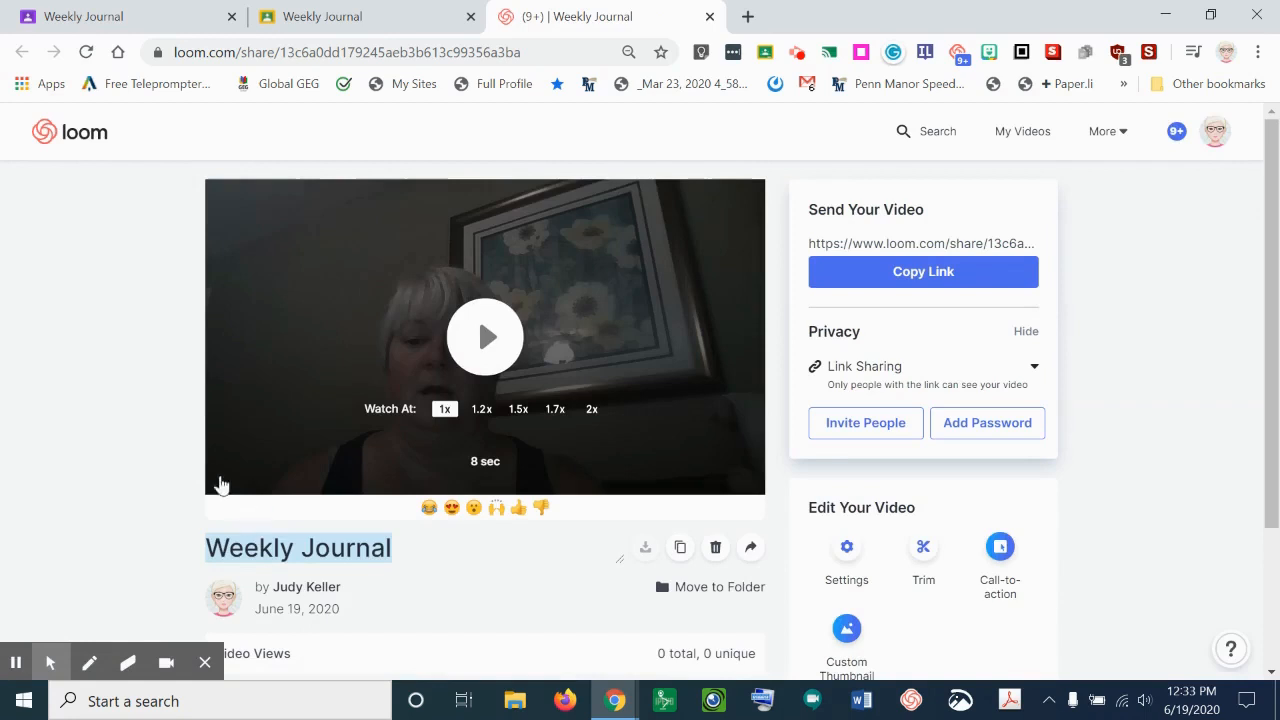
pyautogui.moveTo(684, 318)
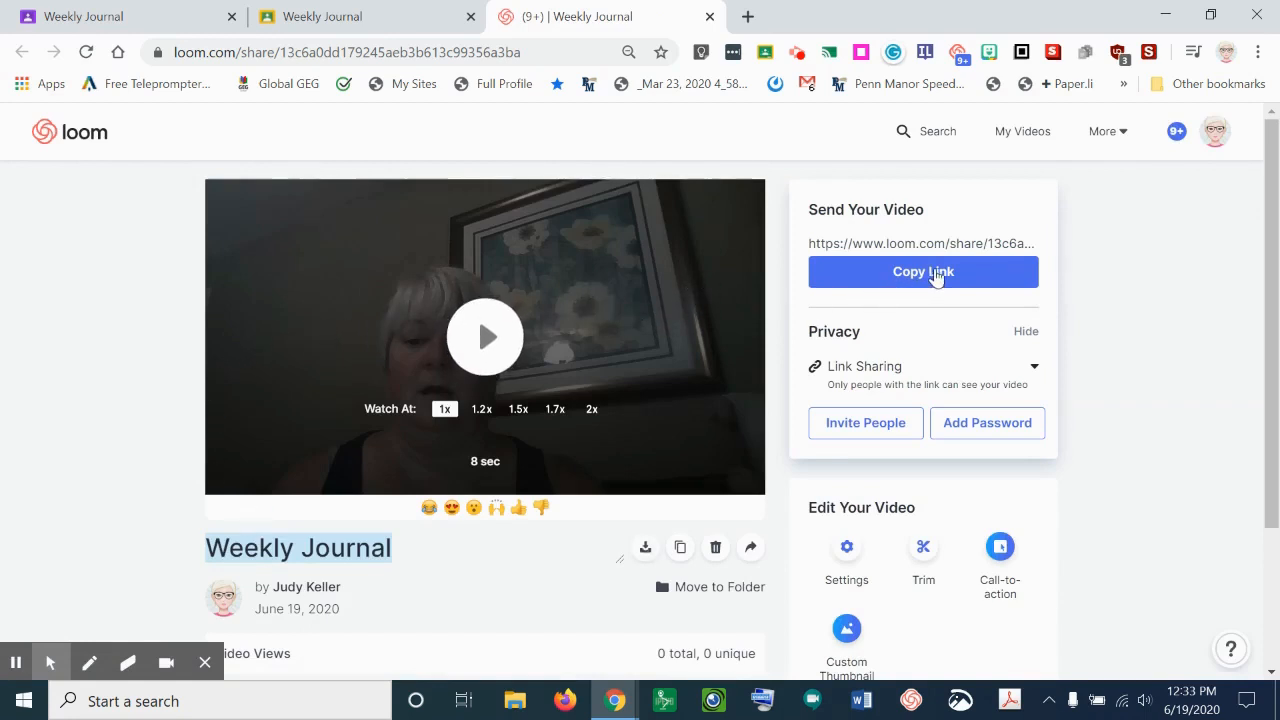
# - Copy the Loom video's share link and return to the Classroom grading view
pyautogui.click(922, 272)
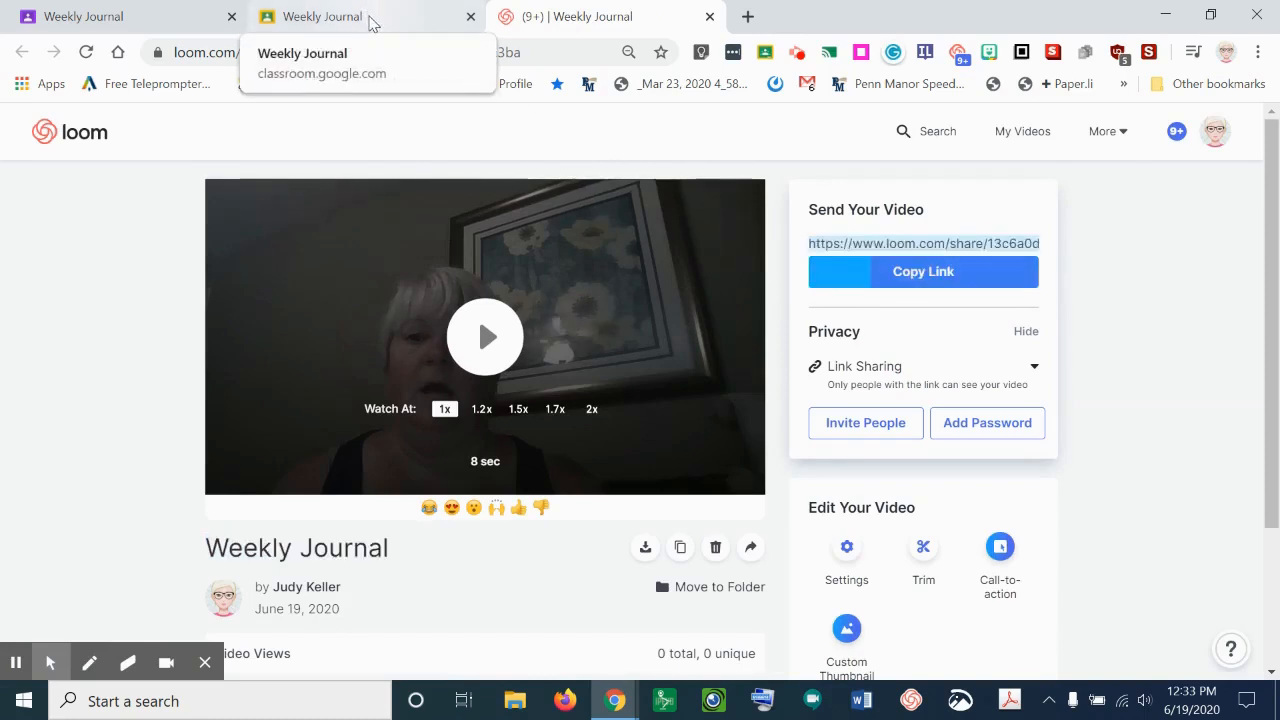
pyautogui.click(360, 16)
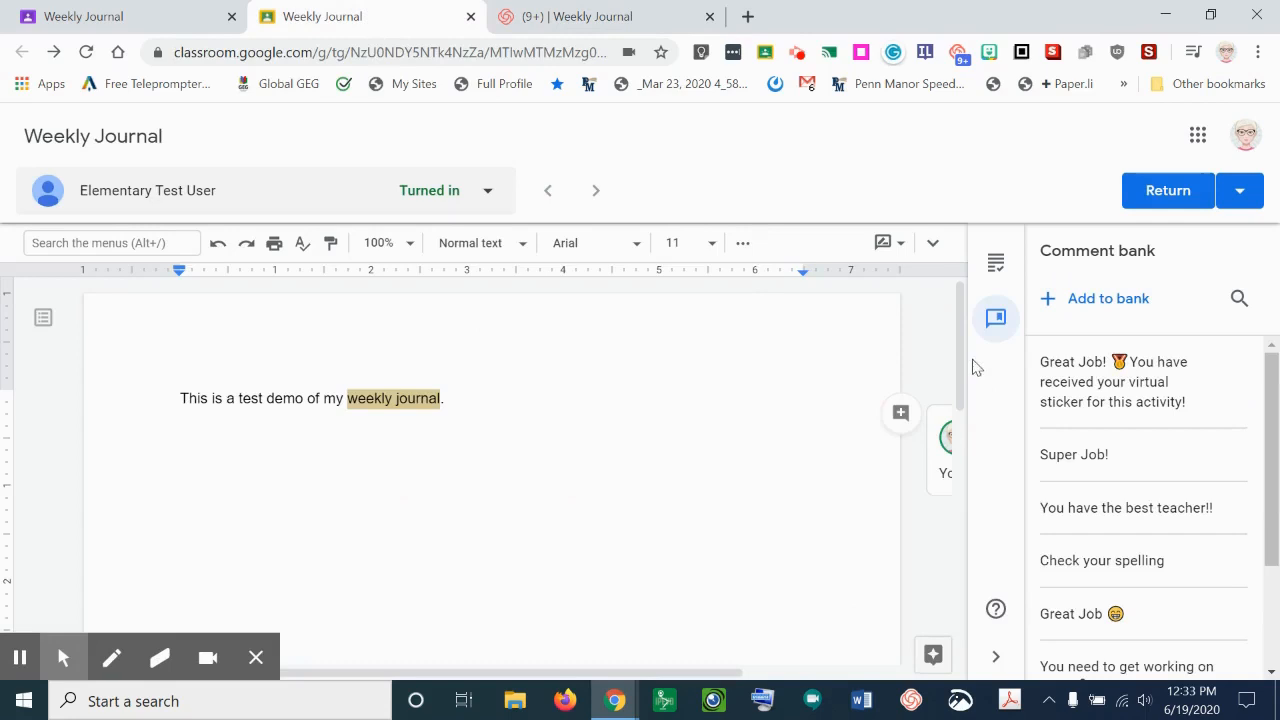
pyautogui.moveTo(900, 412)
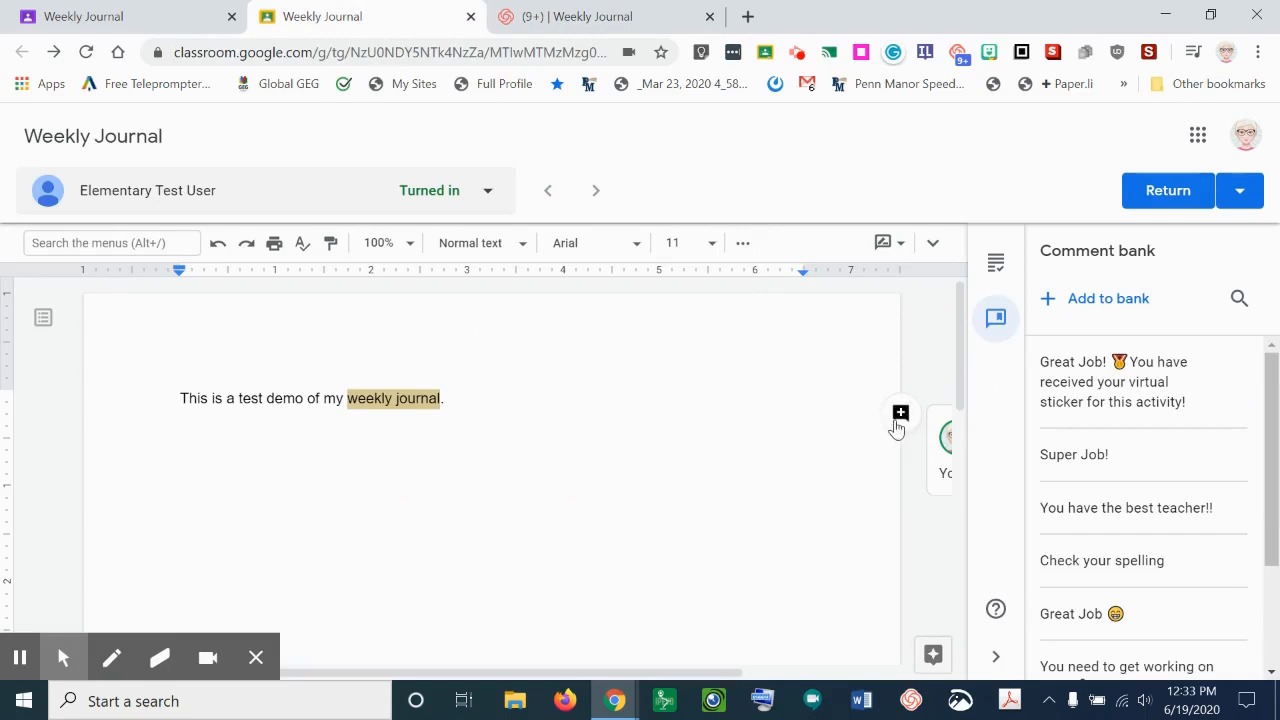
pyautogui.moveTo(892, 418)
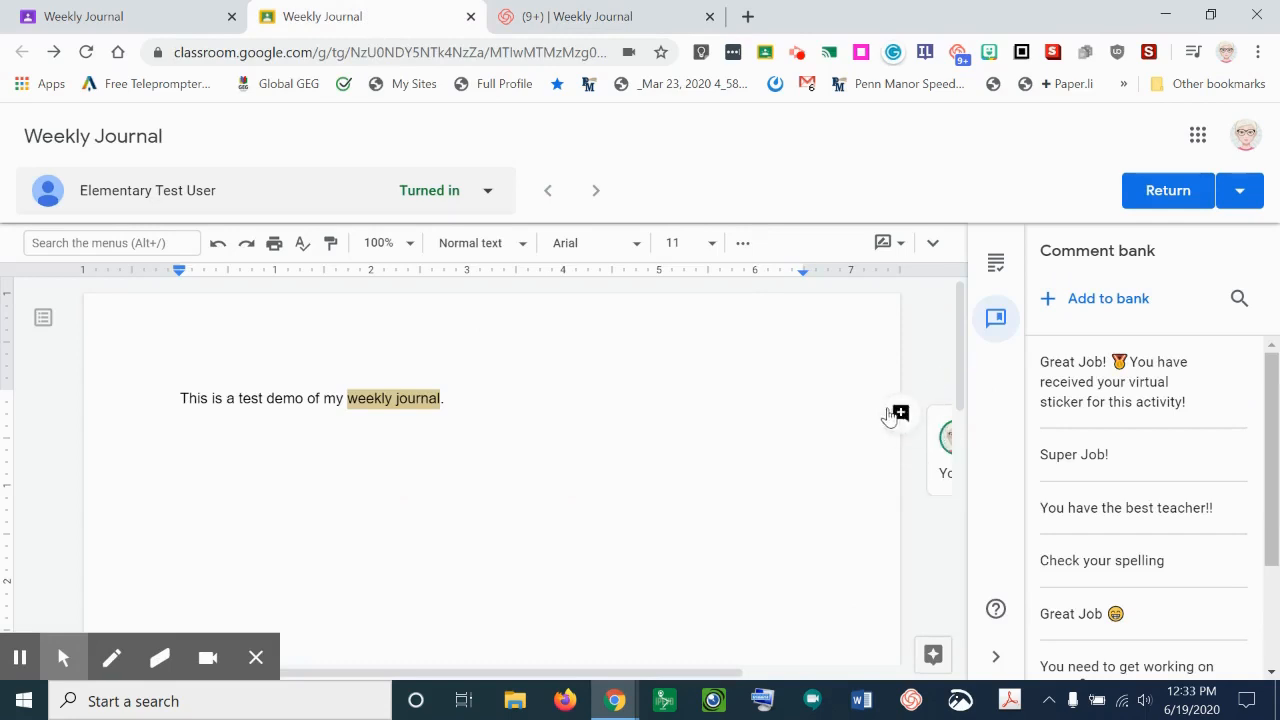
# - Post a second comment on 'weekly journal' containing the pasted Loom video link
pyautogui.click(898, 412)
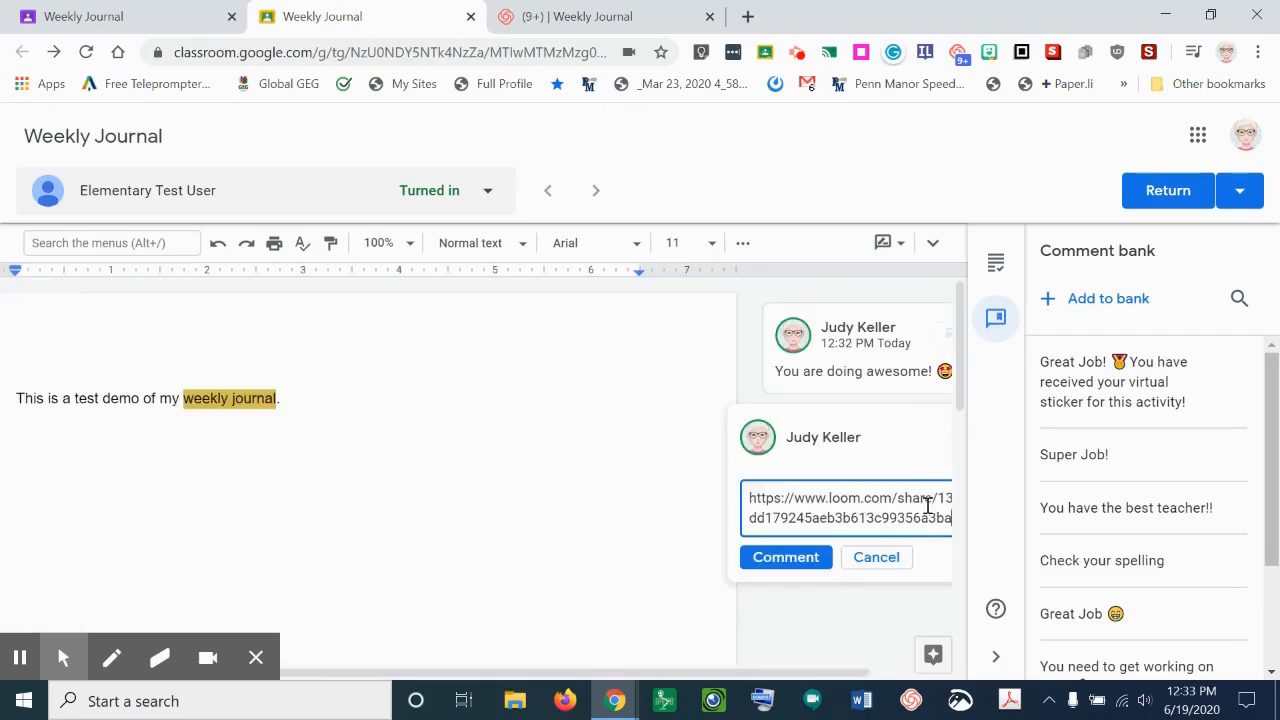
pyautogui.click(784, 556)
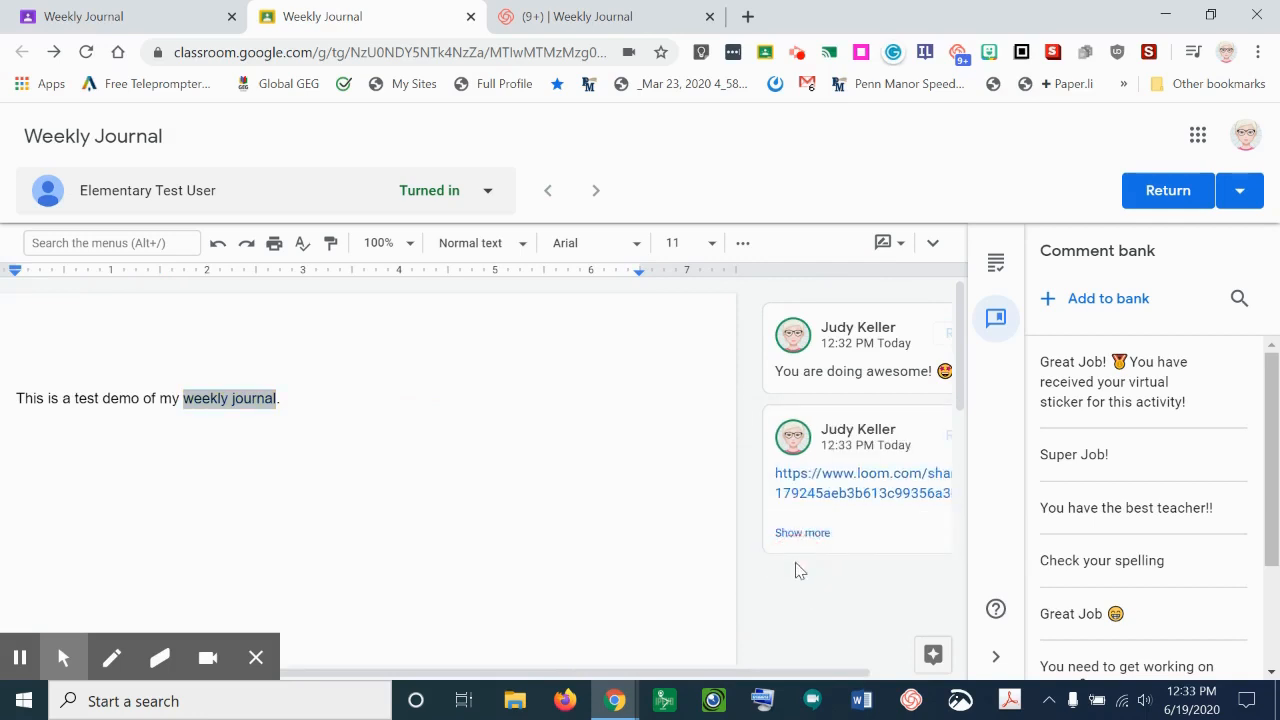